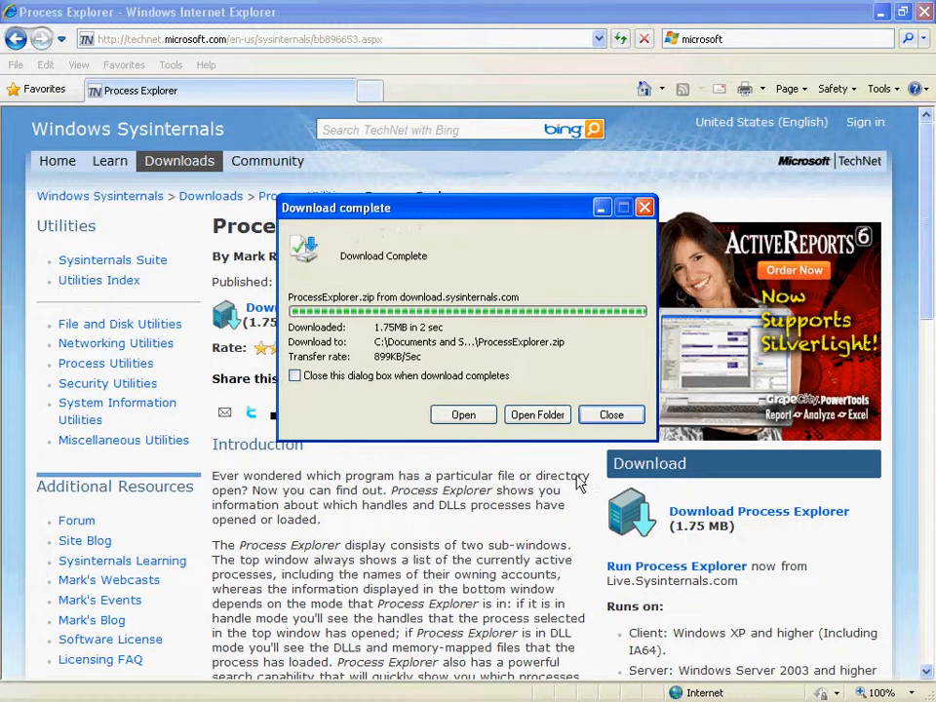
Open the downloaded ProcessExplorer.zip from the Download complete dialog to launch the tool
click(464, 413)
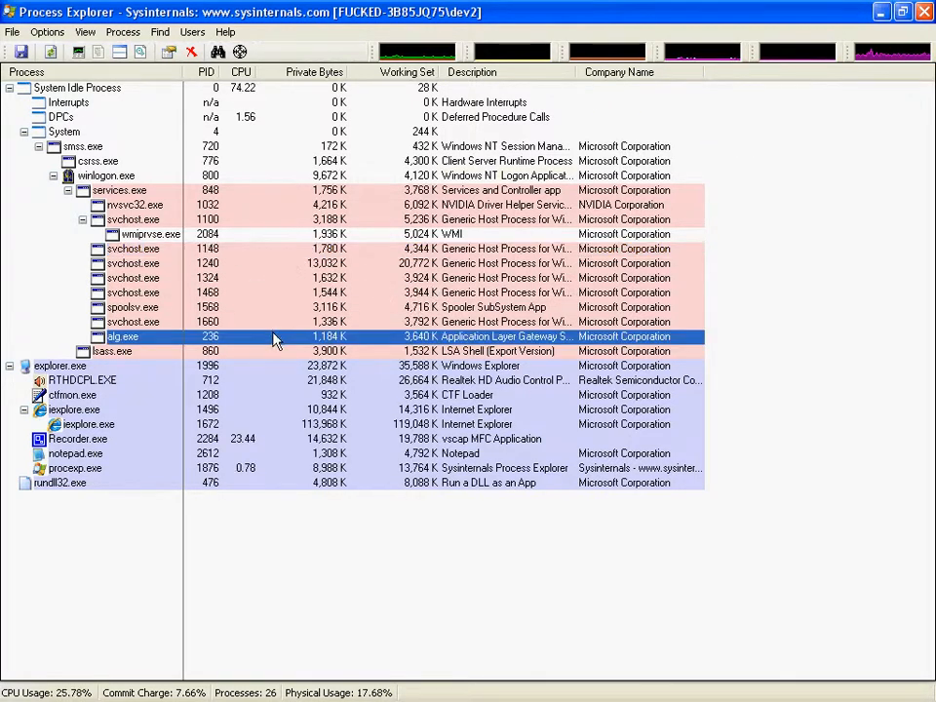